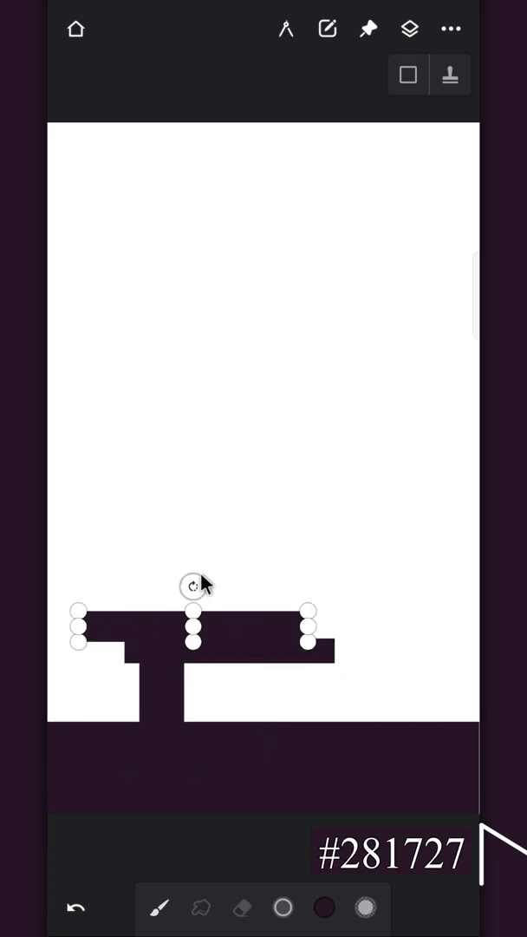
Step: Drag a dark purple #281727 block to shape the building silhouette
drag(193, 627, 148, 479)
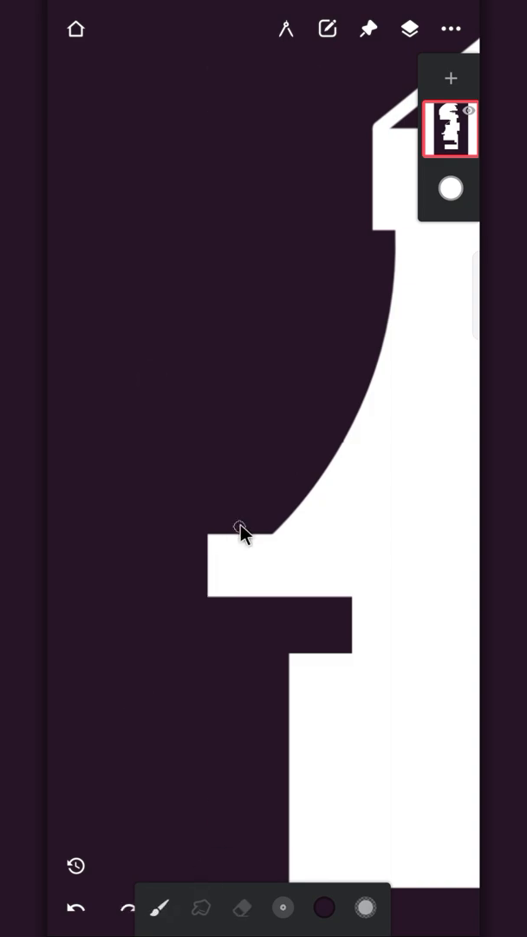
Step: Extend the dark purple silhouette with another block shape
drag(243, 534, 408, 325)
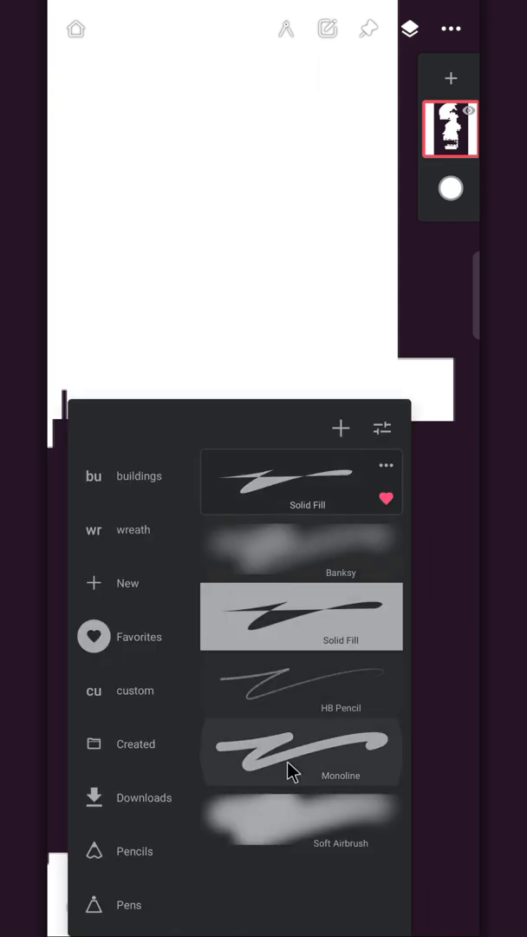
Step: Choose the Monoline brush and start painting pink neon strips on a new layer
click(301, 752)
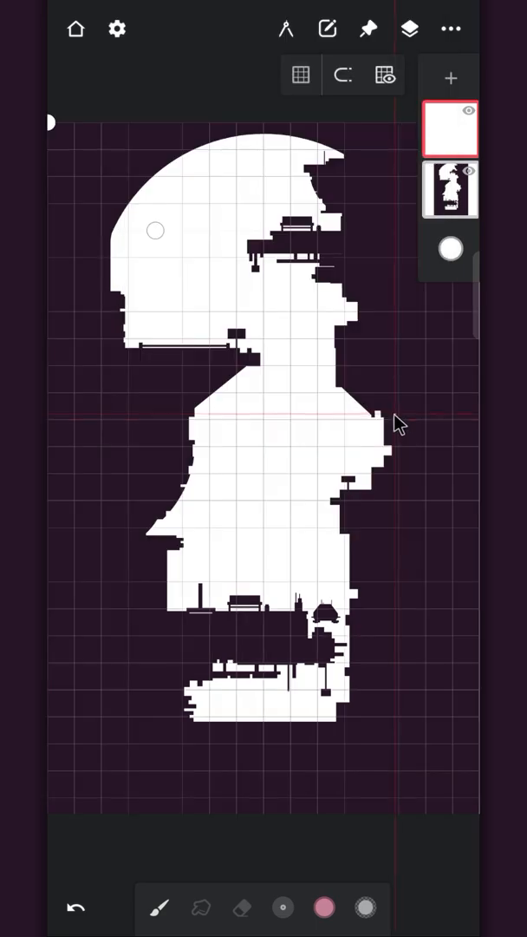
click(385, 75)
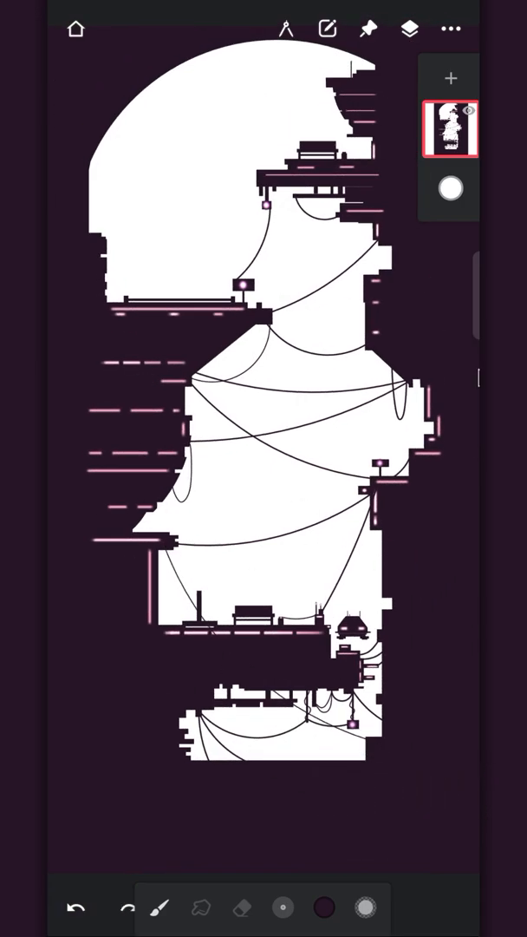
Step: Set the background-building layer to Screen blending and fill a layer below with coral #D66167
click(448, 128)
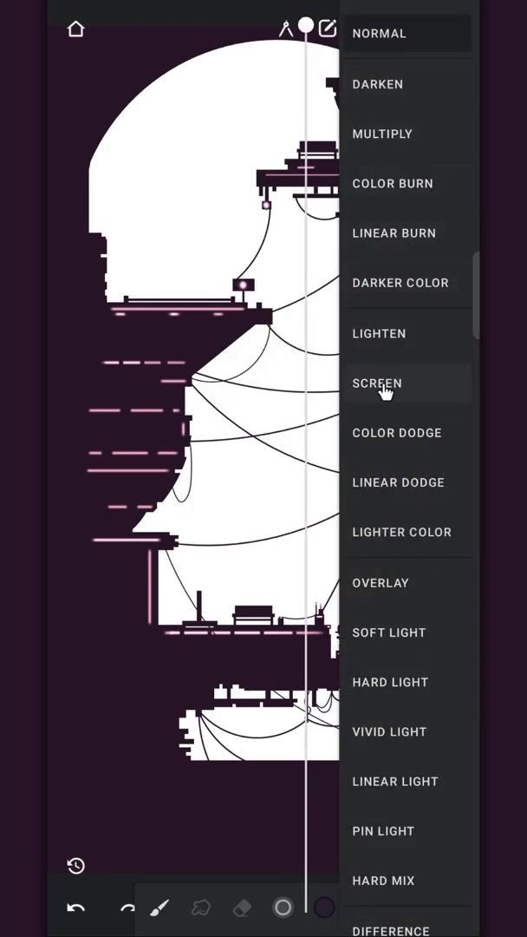
click(377, 382)
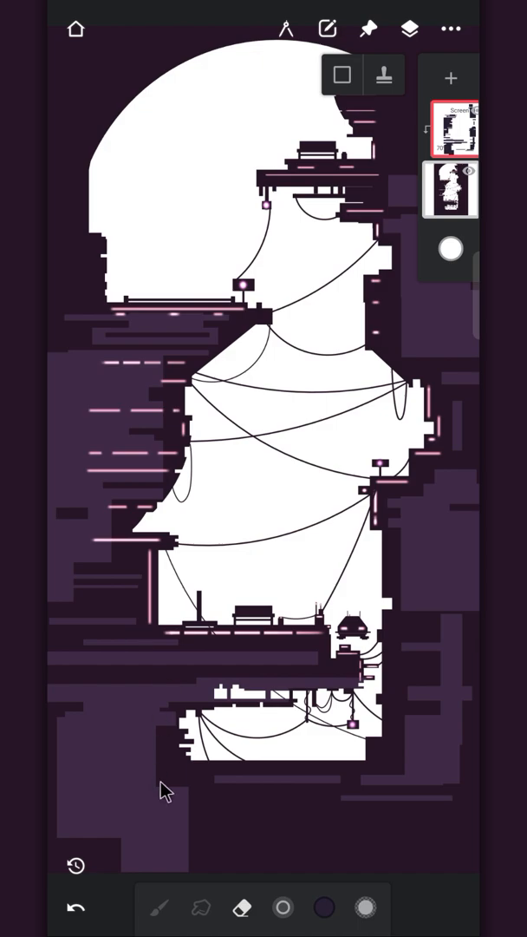
mouse_move(417, 778)
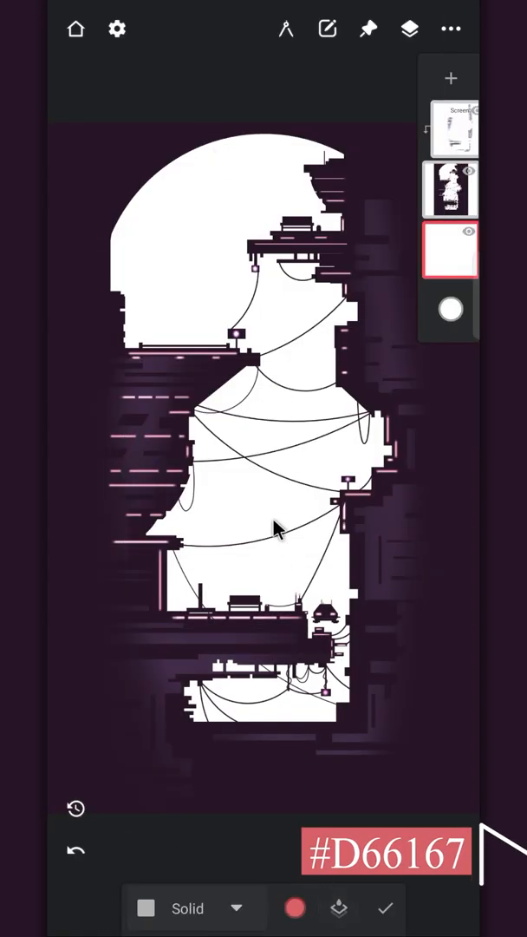
click(295, 908)
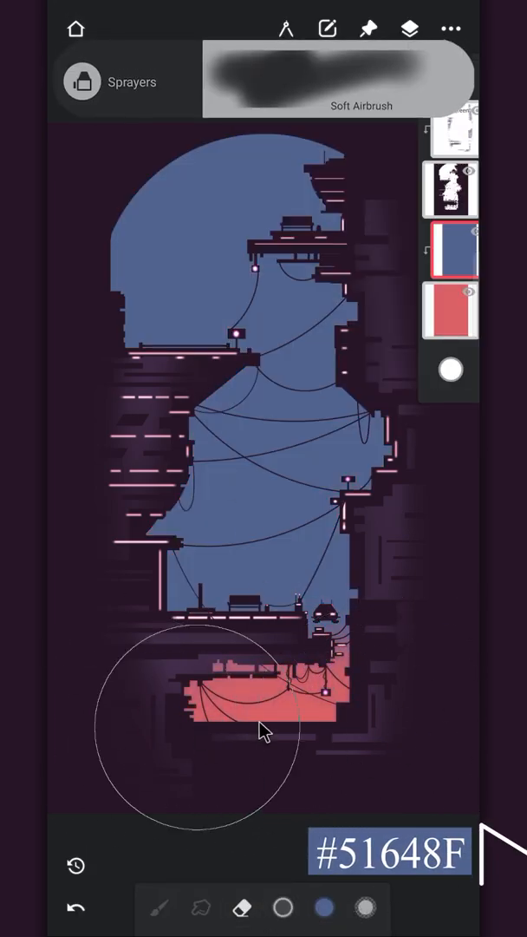
Step: Spray a soft coral glow with the Soft Airbrush over the lower sky
drag(264, 728, 113, 542)
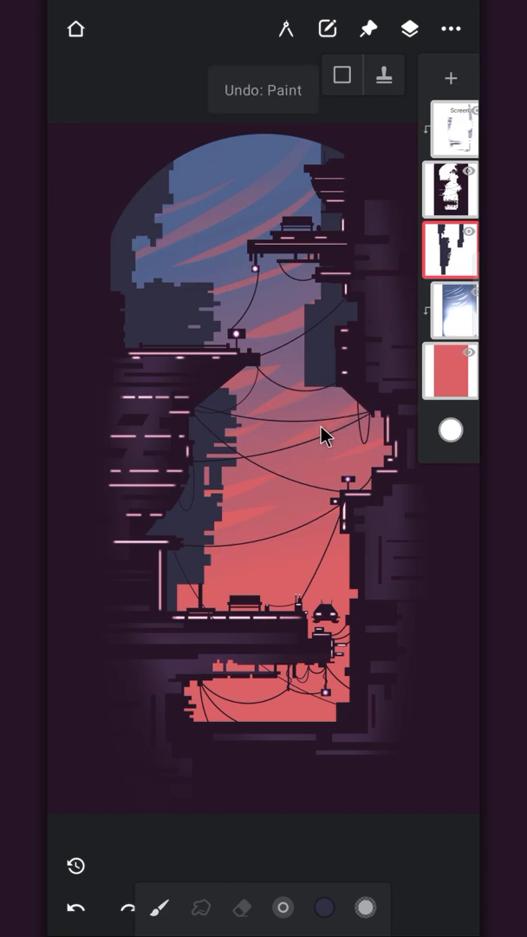
Step: Open the layer blending modes list after adding blue-grey distant buildings
click(323, 434)
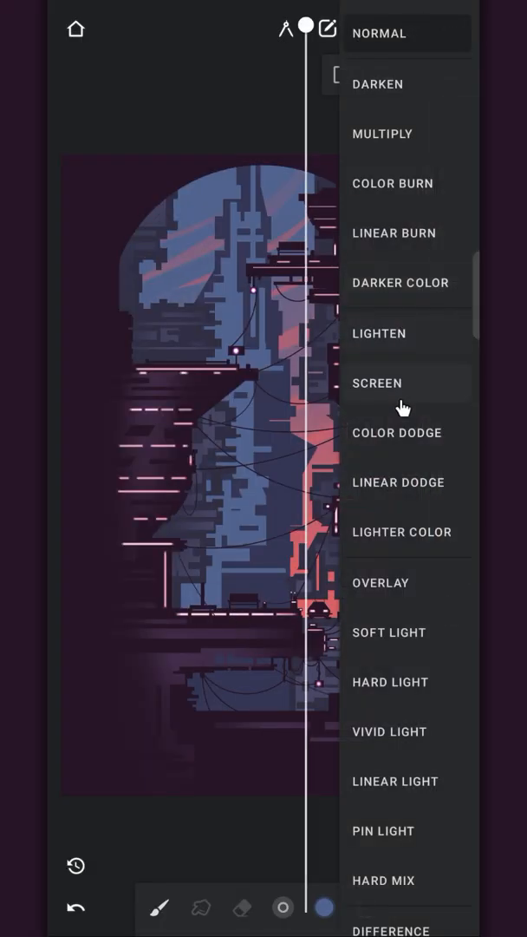
Step: Choose Screen as the light layer's blend mode
click(377, 383)
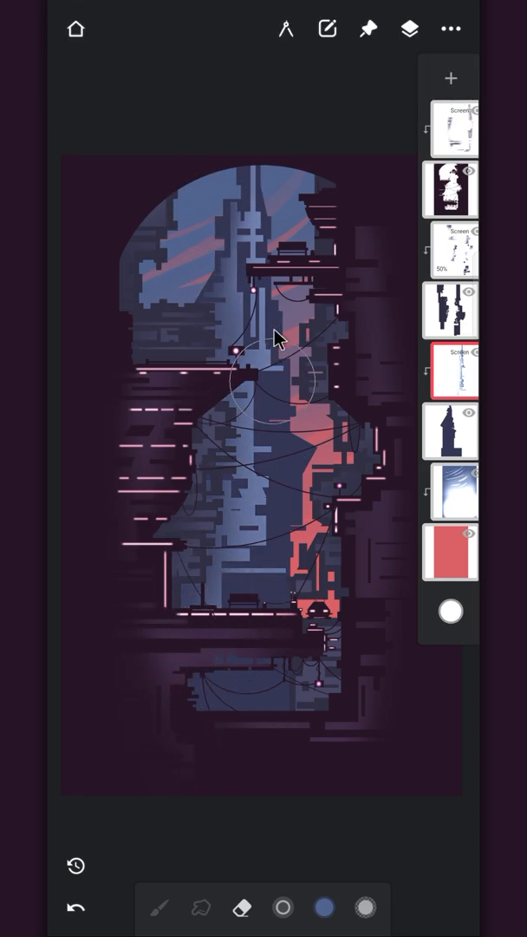
Step: Paint the yellow semicircle dome and select the tower silhouette layer
click(468, 194)
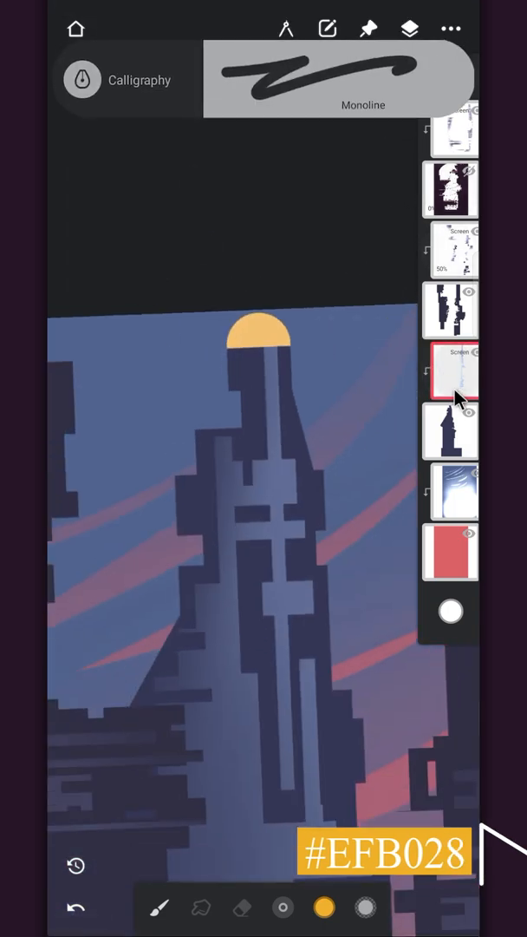
click(450, 370)
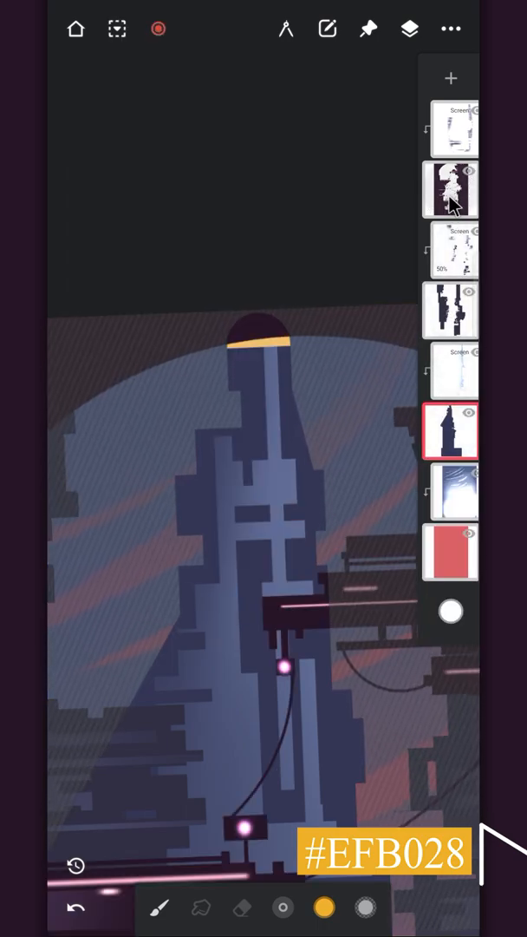
Step: Enlarge the dome and add a pale highlight stroke with Monoline
click(450, 189)
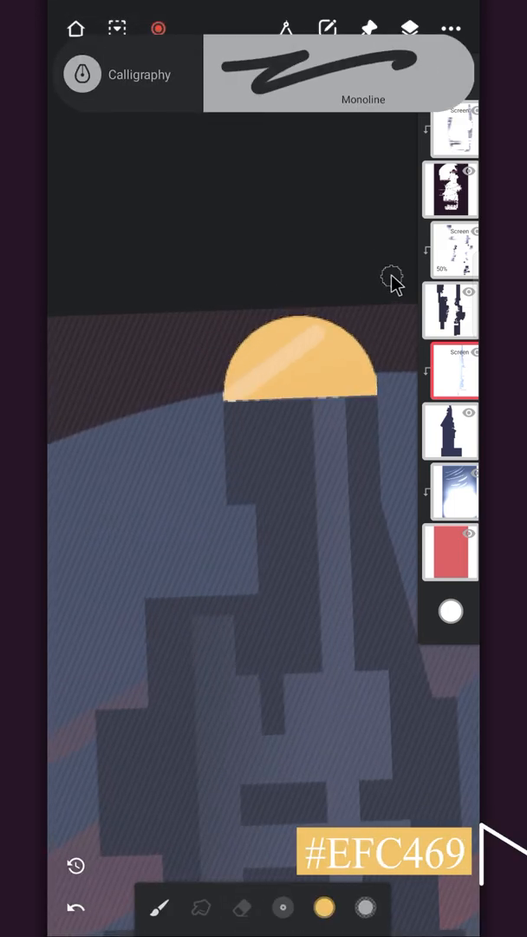
click(263, 277)
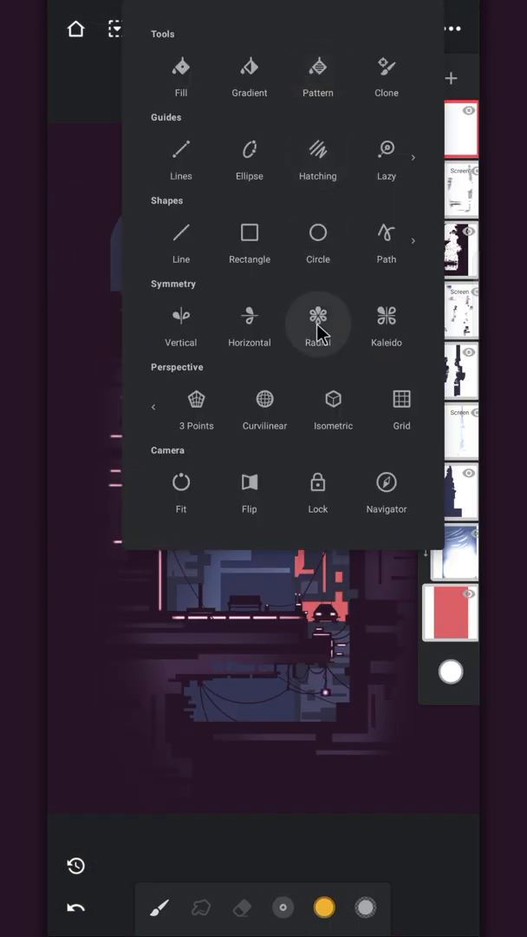
Step: Paint radial-symmetry light rays on a new layer and open its layer settings
click(319, 318)
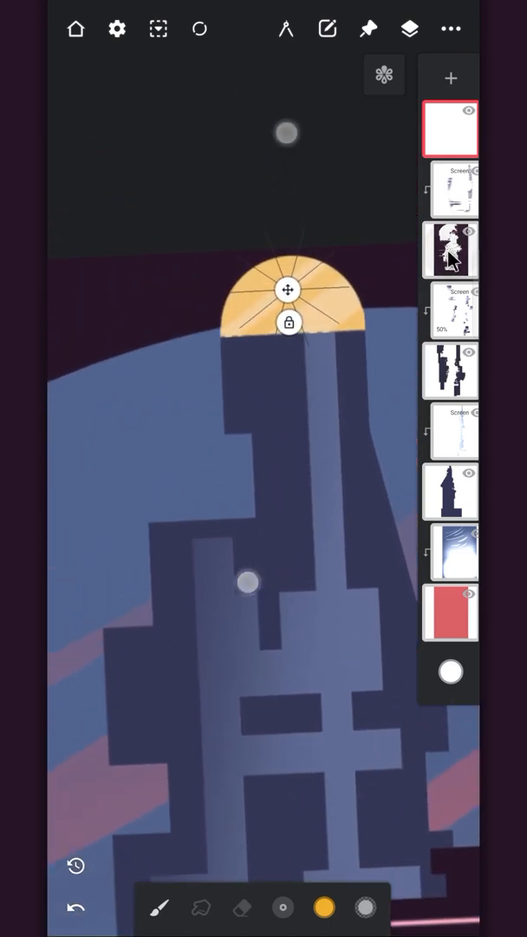
click(383, 75)
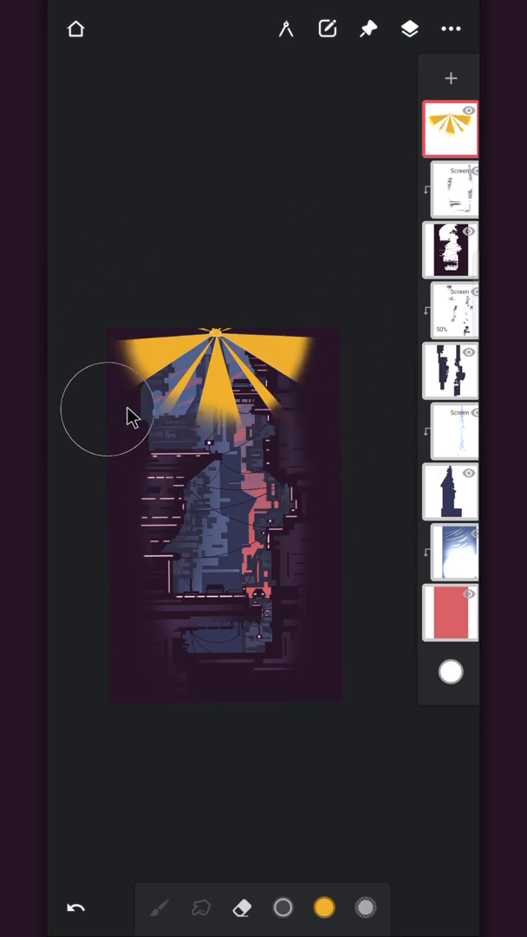
click(449, 128)
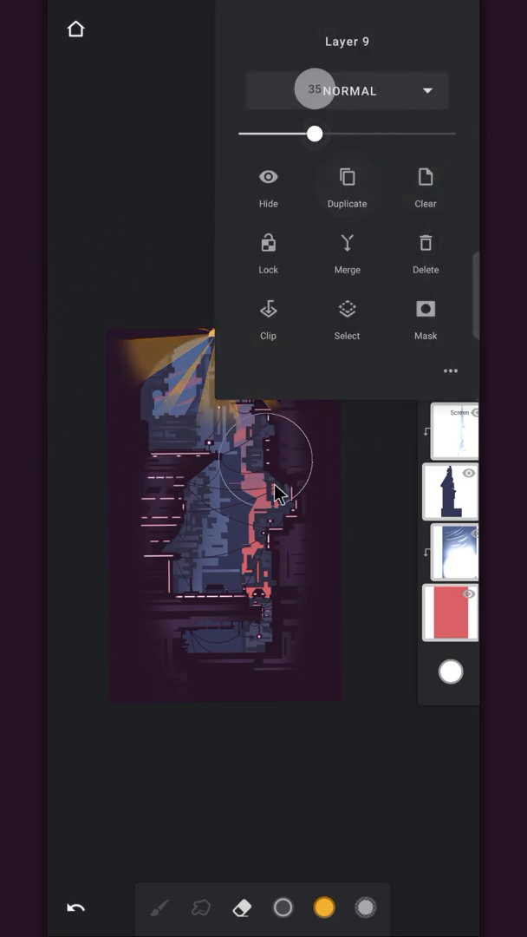